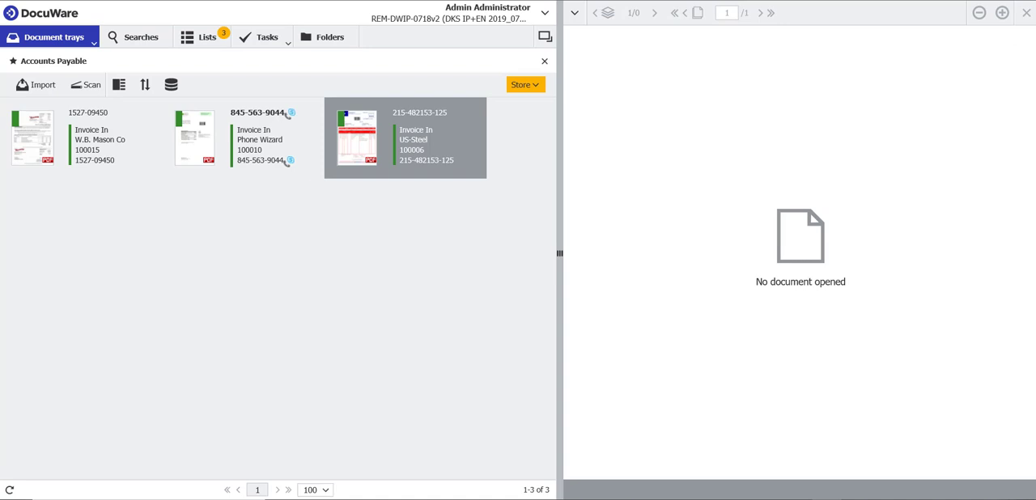
pyautogui.moveTo(928, 377)
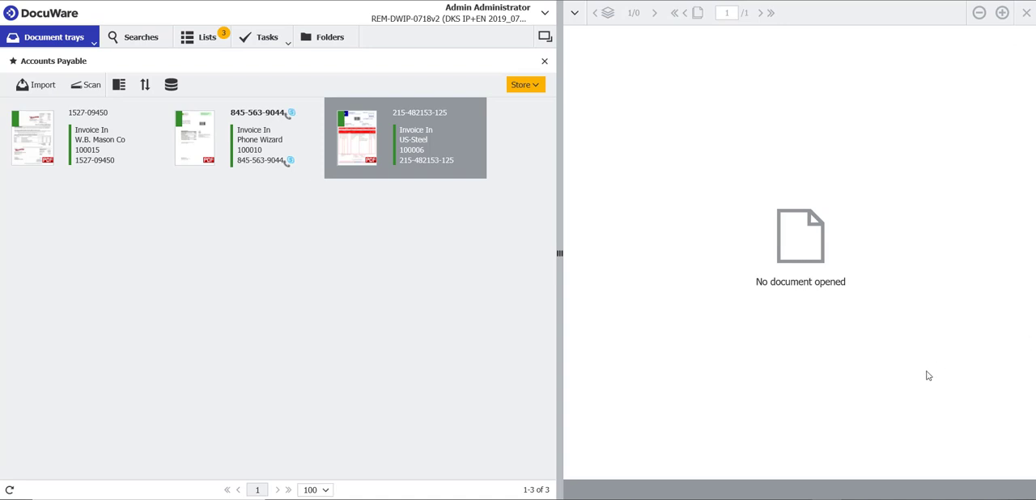
pyautogui.moveTo(298, 222)
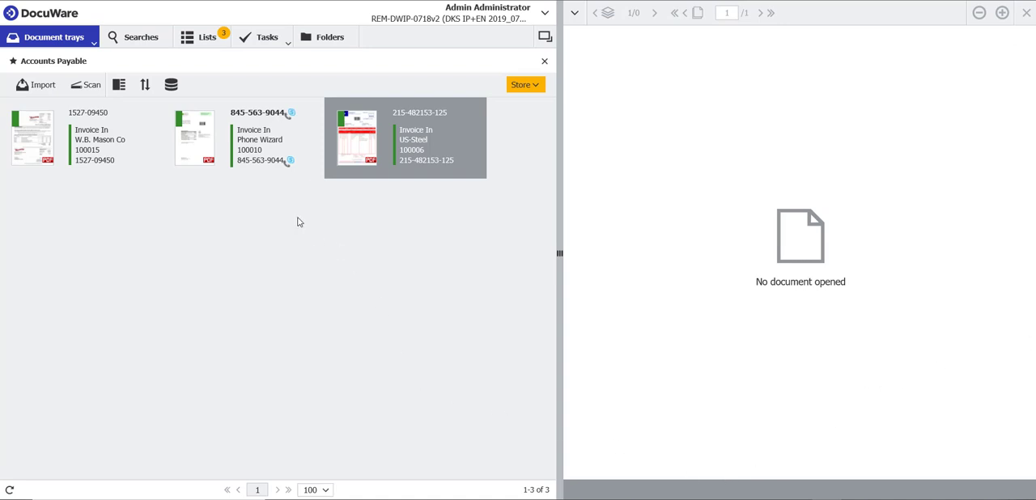
# Step: Open the US-Steel invoice's Accounting - Accounts Payable store form with prefilled index values, and close the viewer
pyautogui.click(523, 84)
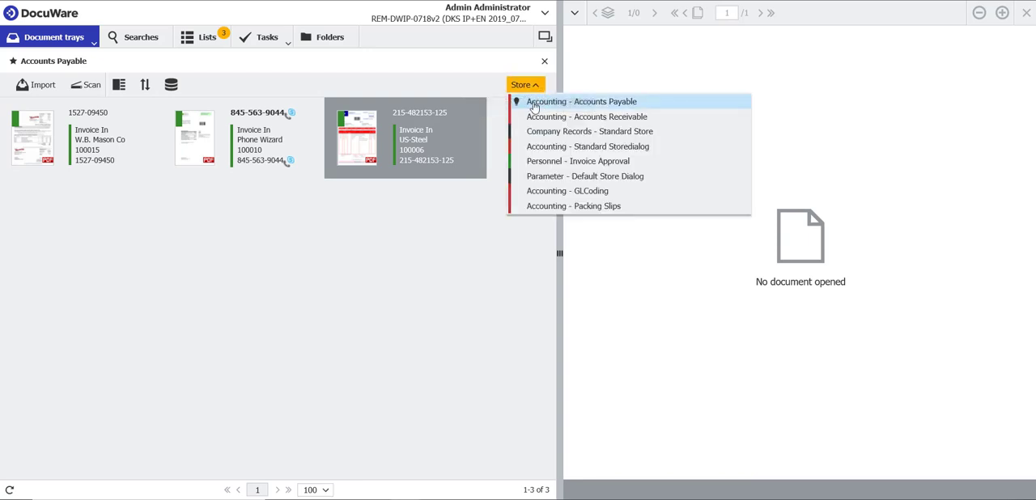
pyautogui.click(583, 101)
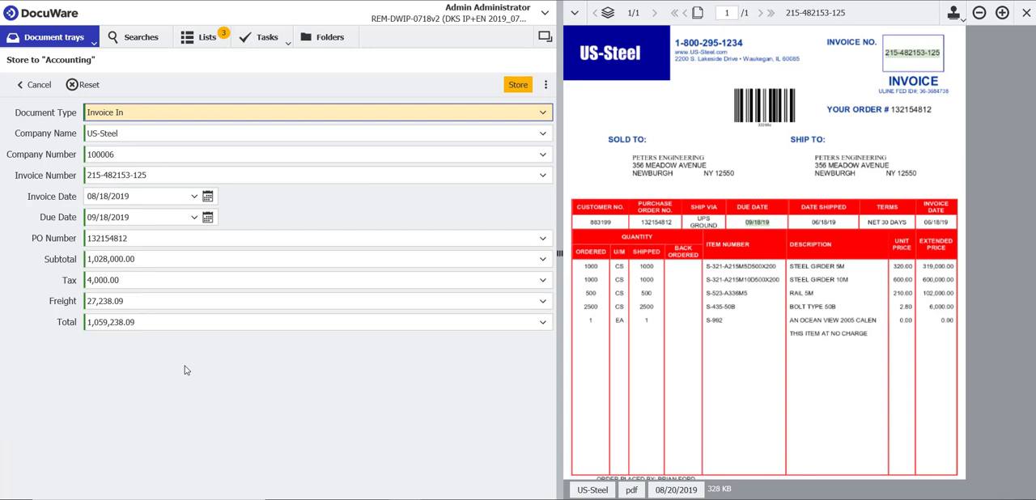
pyautogui.scroll(-3)
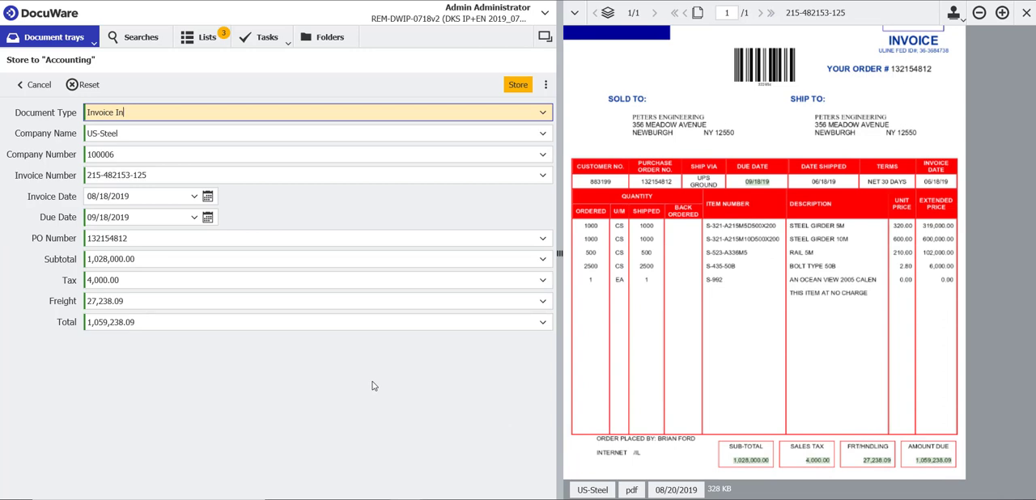
pyautogui.moveTo(409, 355)
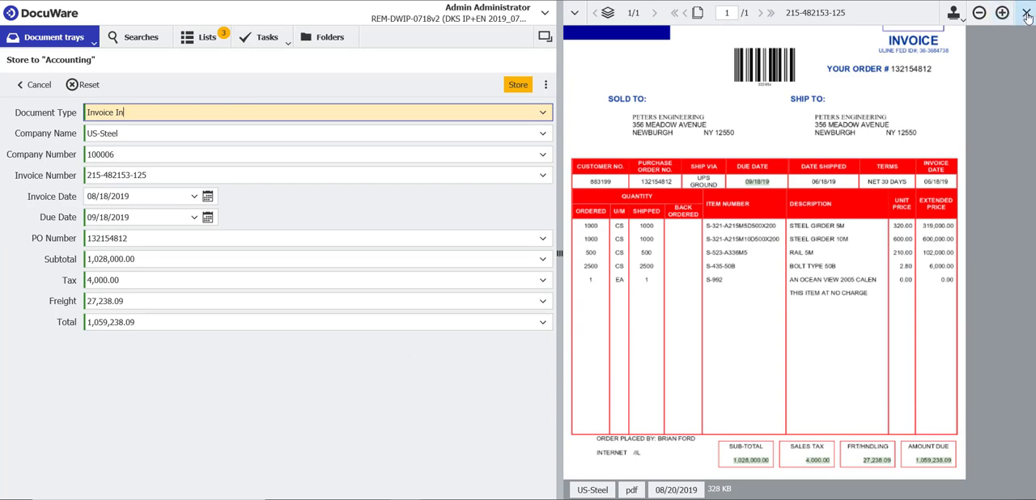
pyautogui.click(1022, 12)
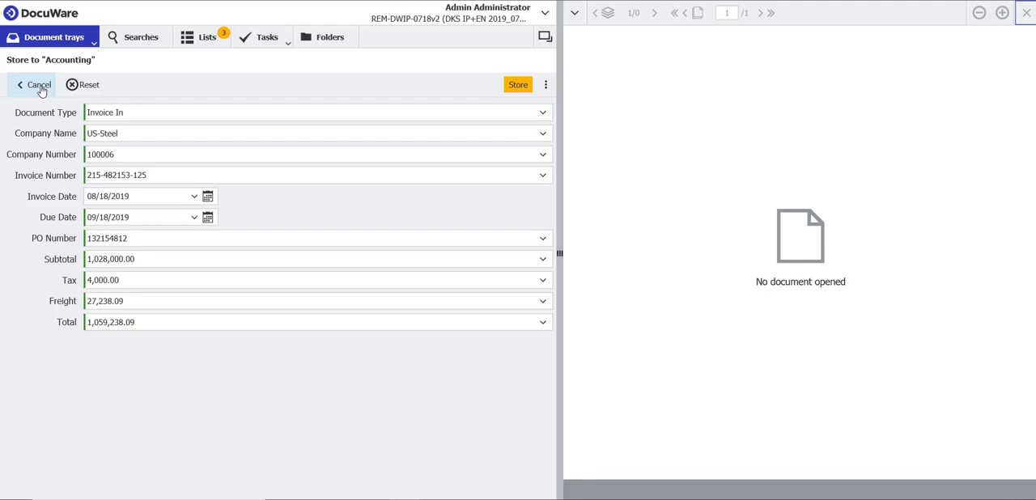
# Step: Cancel the store form and import the Rapid Transport invoice file into the tray
pyautogui.click(38, 85)
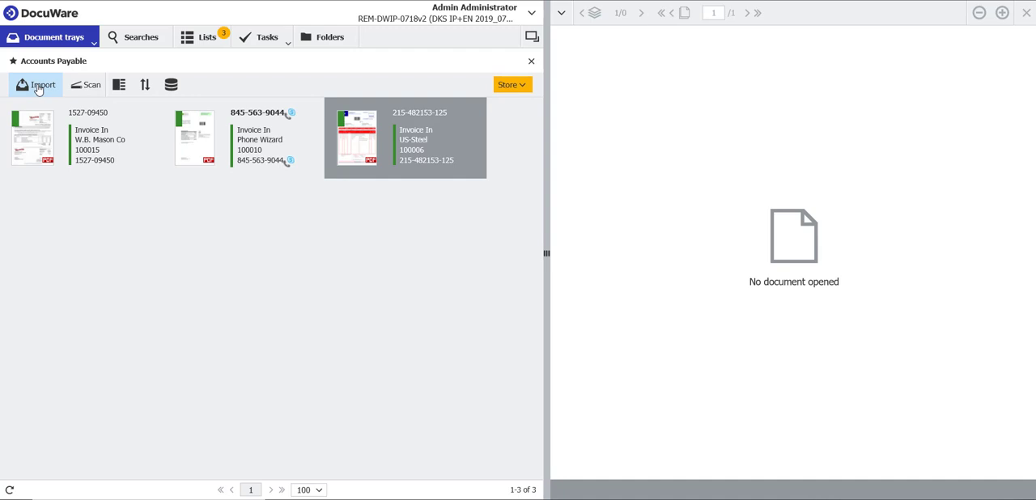
pyautogui.click(42, 84)
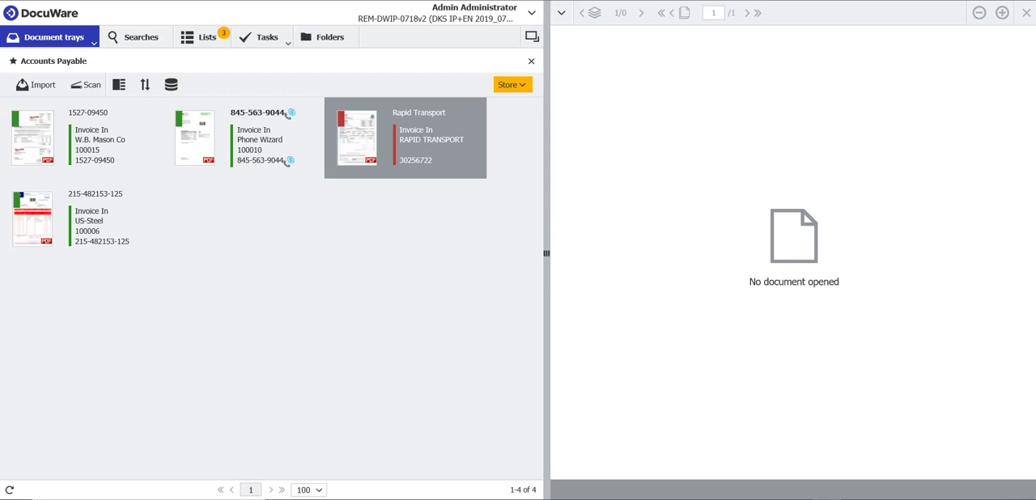
pyautogui.moveTo(156, 233)
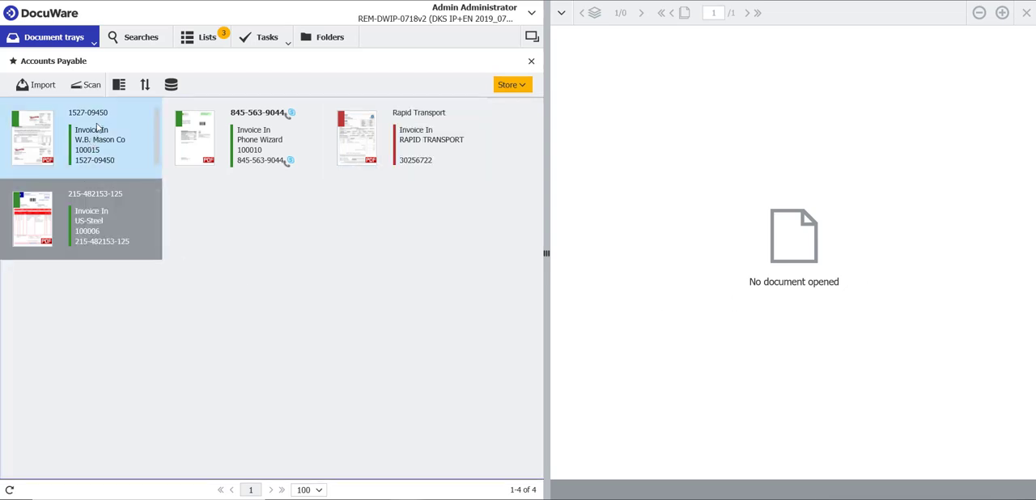
# Step: Store the US-Steel, W.B. Mason and Phone Wizard invoices to Accounting - Accounts Payable
pyautogui.click(259, 138)
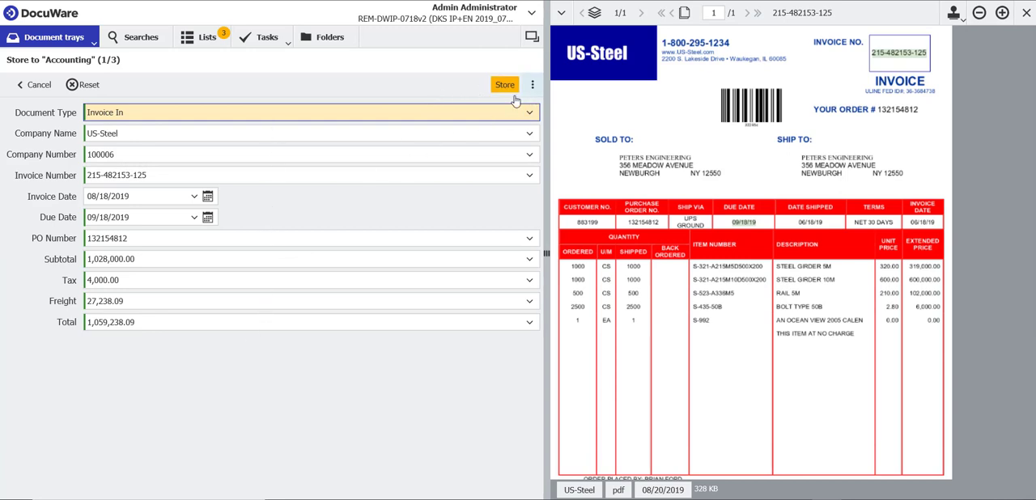
pyautogui.click(506, 84)
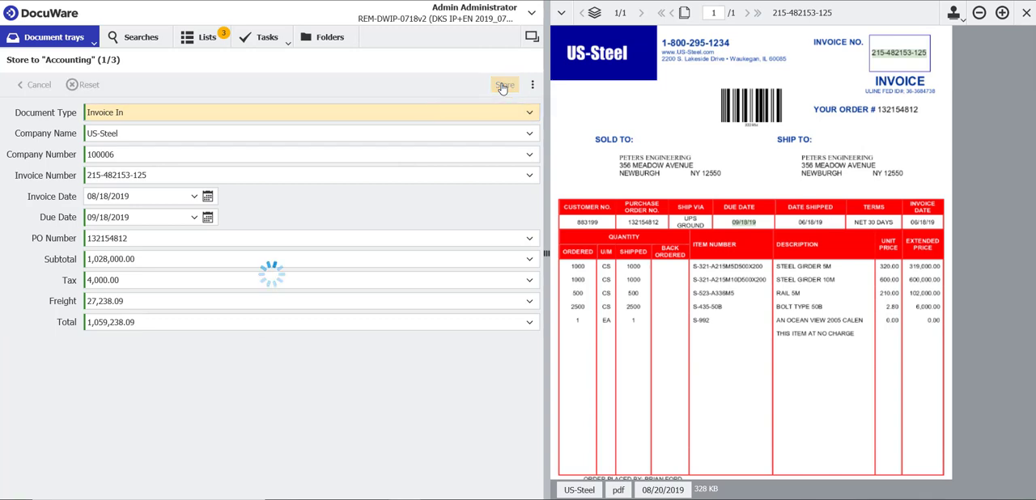
pyautogui.click(504, 84)
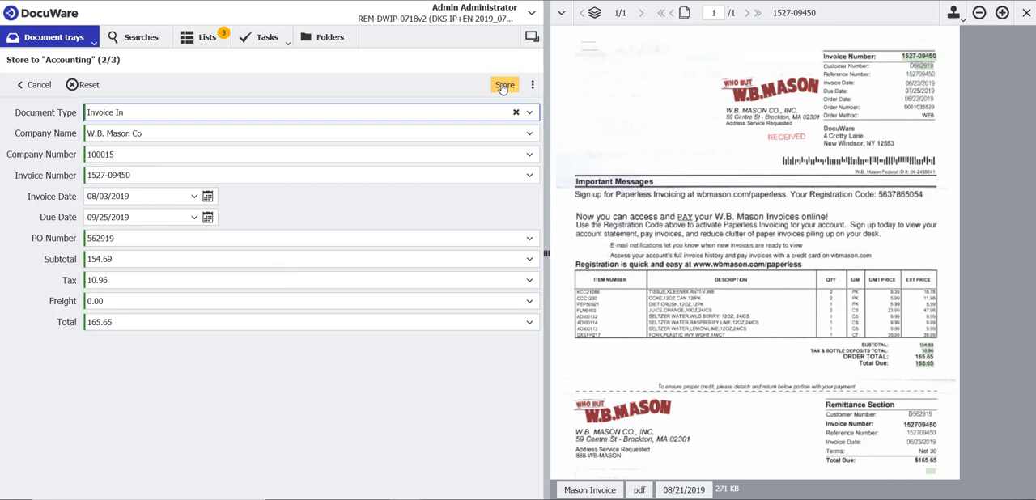
pyautogui.click(505, 85)
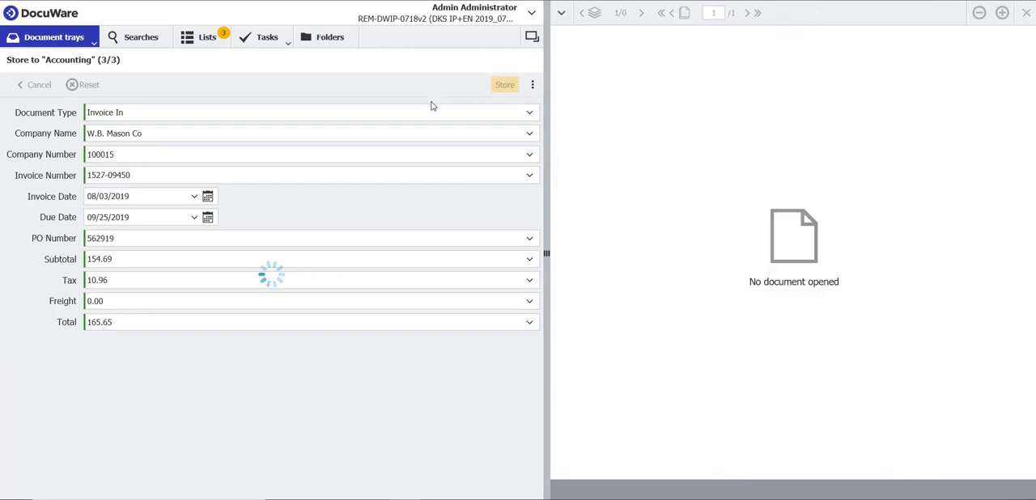
pyautogui.click(504, 84)
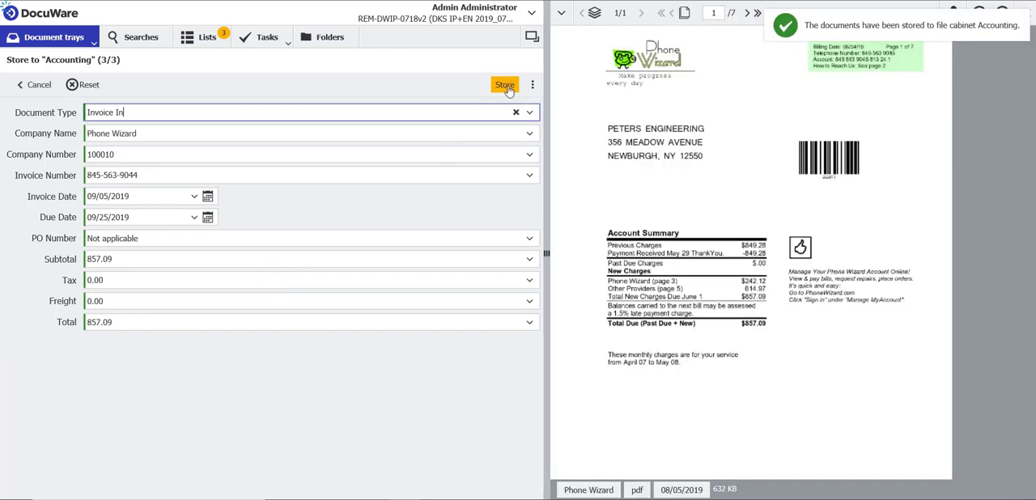
pyautogui.click(506, 84)
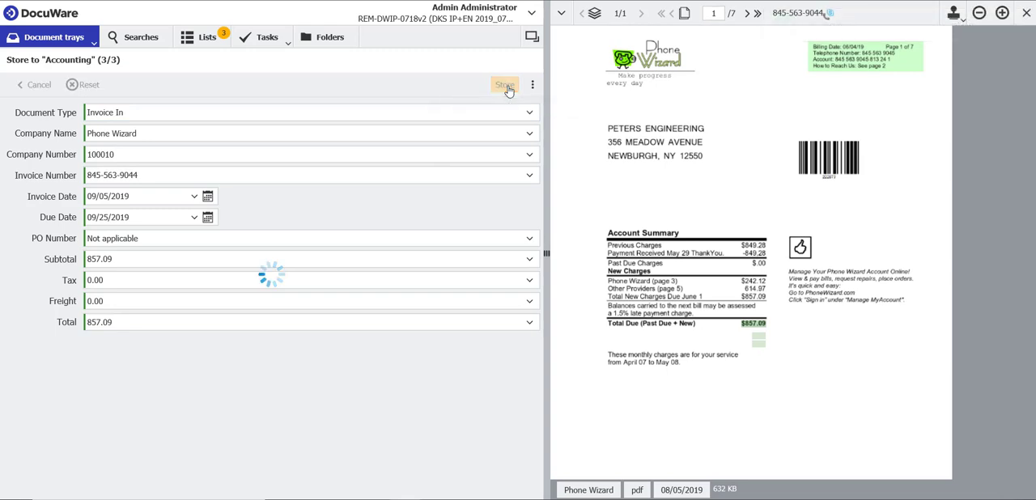
pyautogui.click(507, 85)
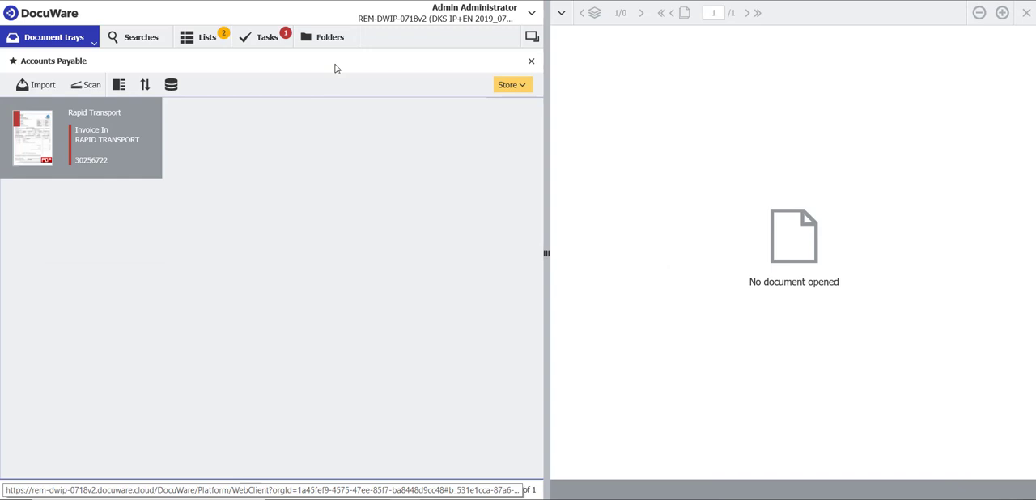
pyautogui.moveTo(275, 40)
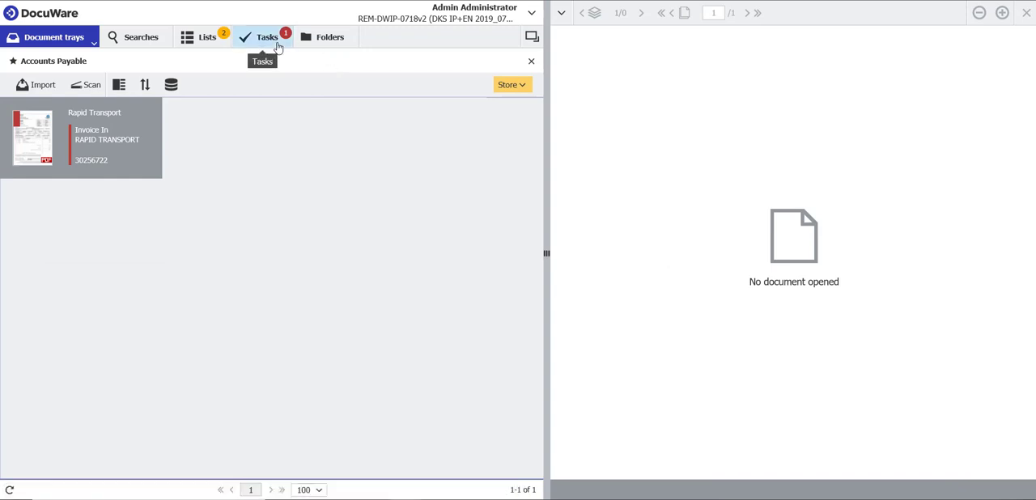
pyautogui.moveTo(117, 455)
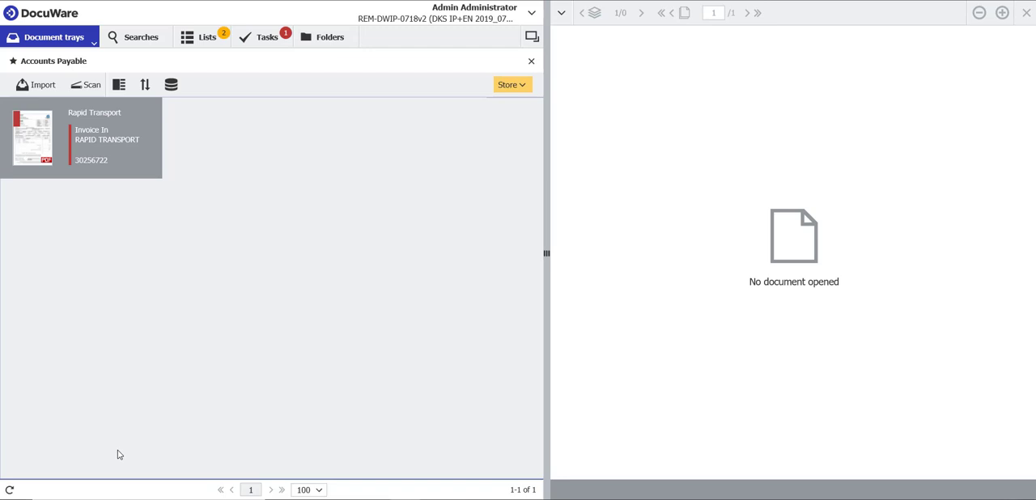
pyautogui.click(9, 490)
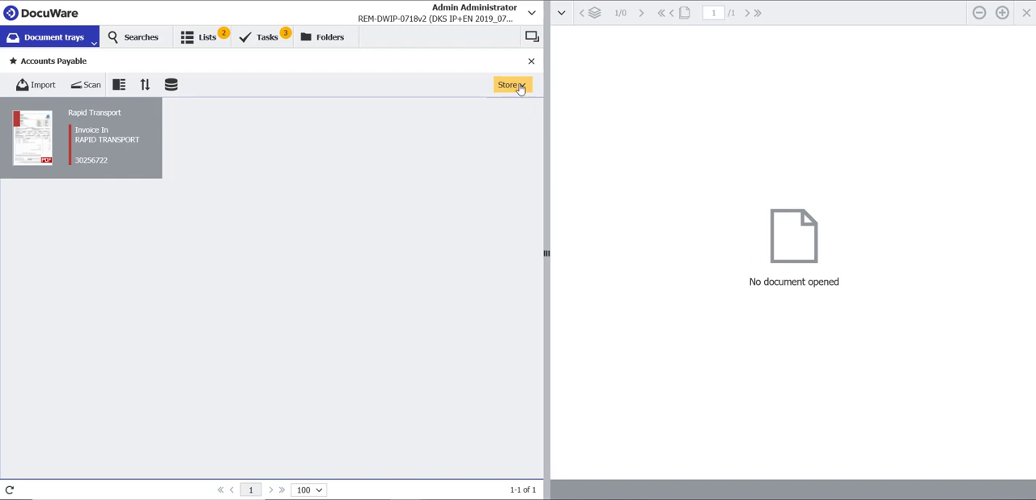
pyautogui.click(512, 85)
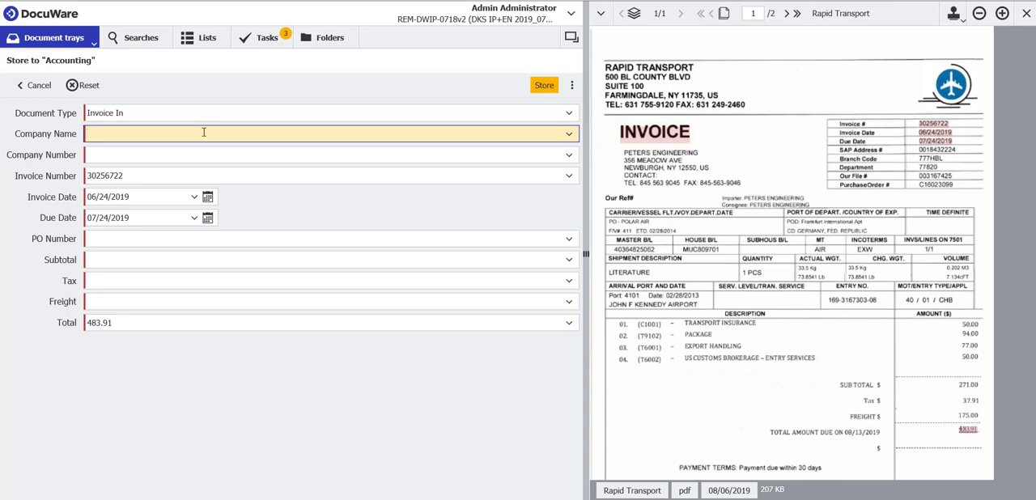
pyautogui.moveTo(287, 184)
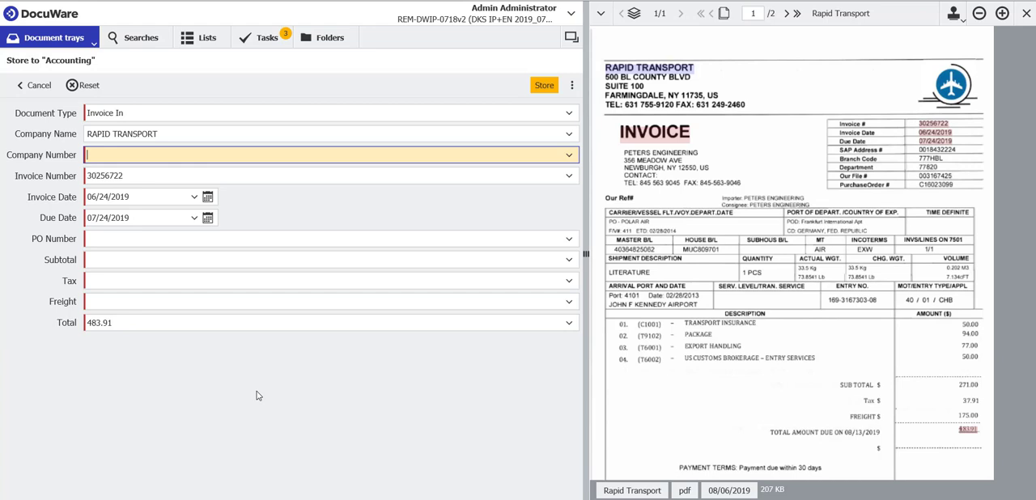
# Step: Check the Rapid Transport store form's invoice number and invoice date against the document
pyautogui.click(324, 176)
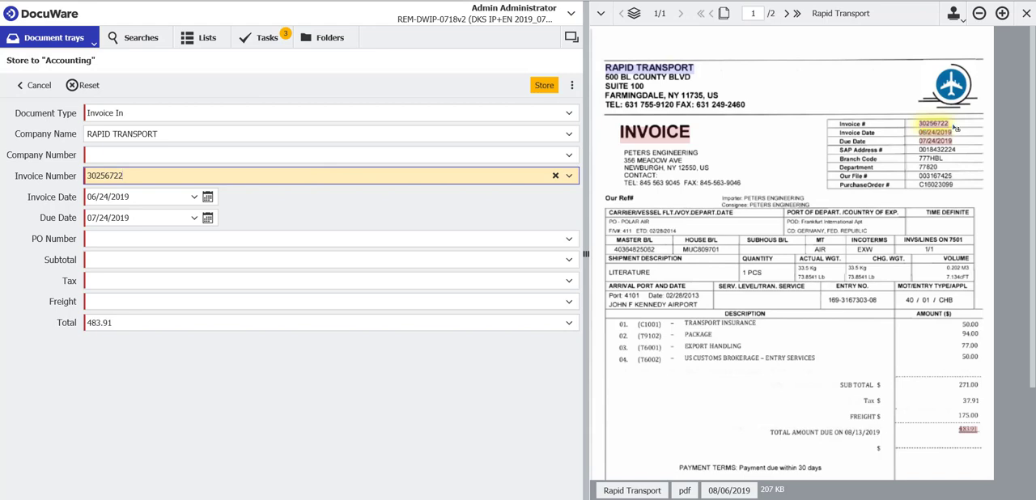
pyautogui.click(216, 175)
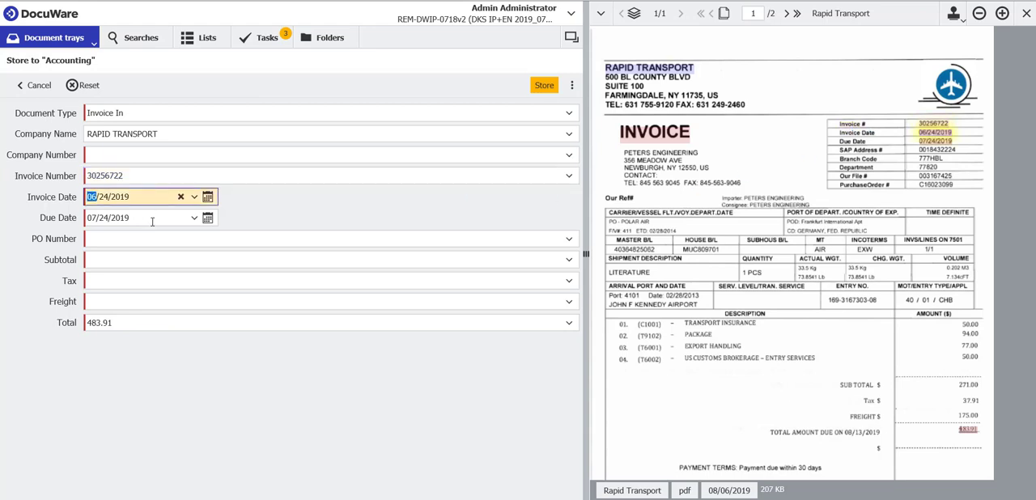
# Step: Fill PO Number C16023099, Subtotal 271.00, Tax 37.91, Freight 175.00 from the viewer, and store
pyautogui.click(129, 218)
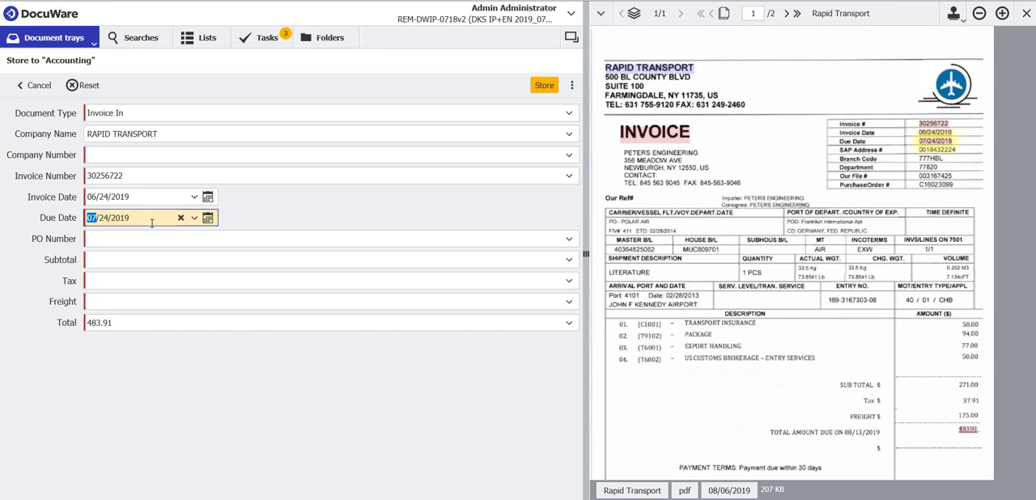
pyautogui.click(267, 238)
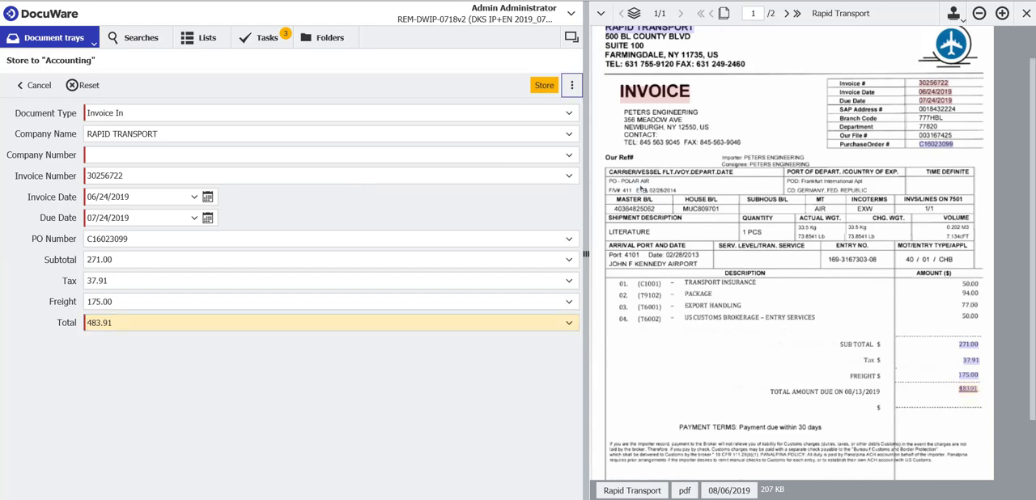
pyautogui.click(543, 85)
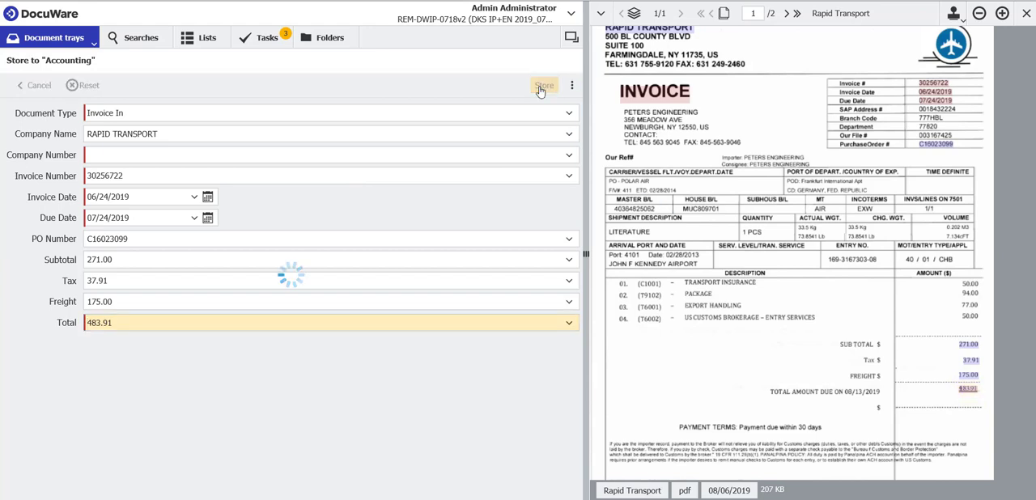
pyautogui.click(544, 84)
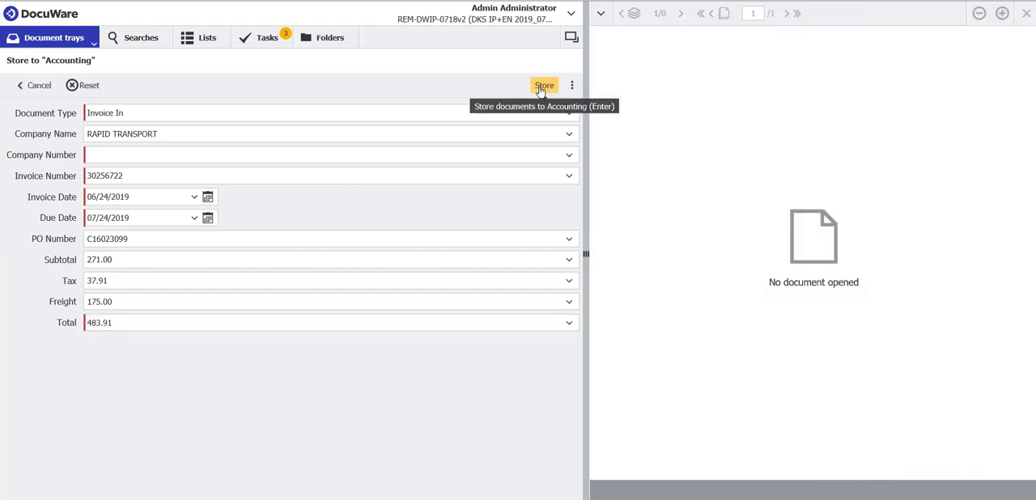